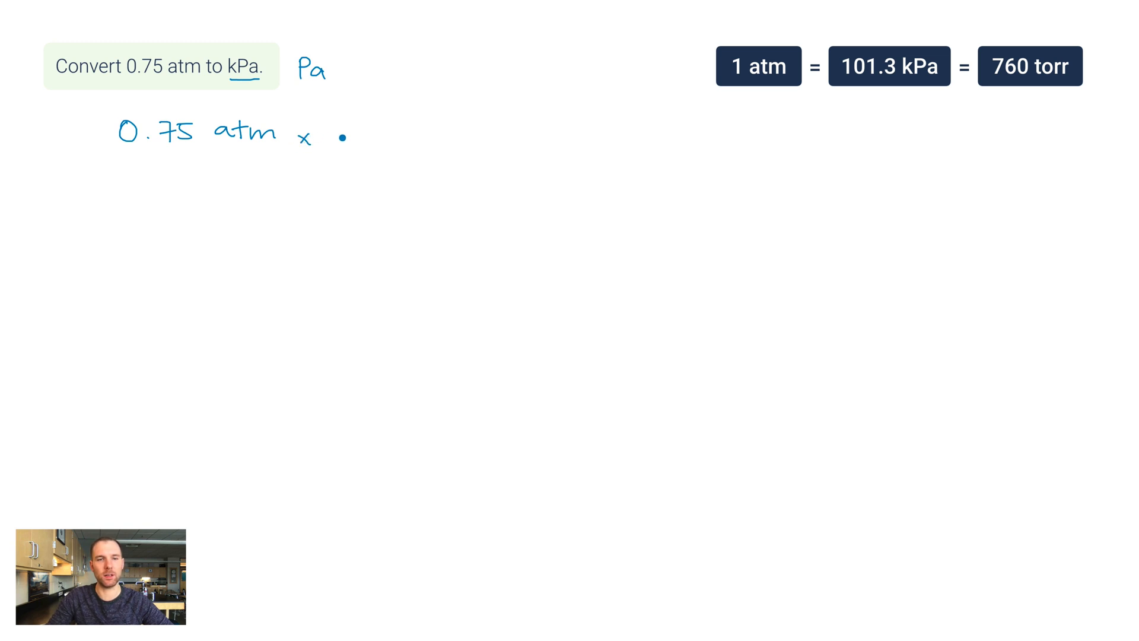
# Write the conversion factor 101.3 kPa over 1 atm after 0.75 atm
pyautogui.moveTo(337, 136); pyautogui.dragTo(465, 136)
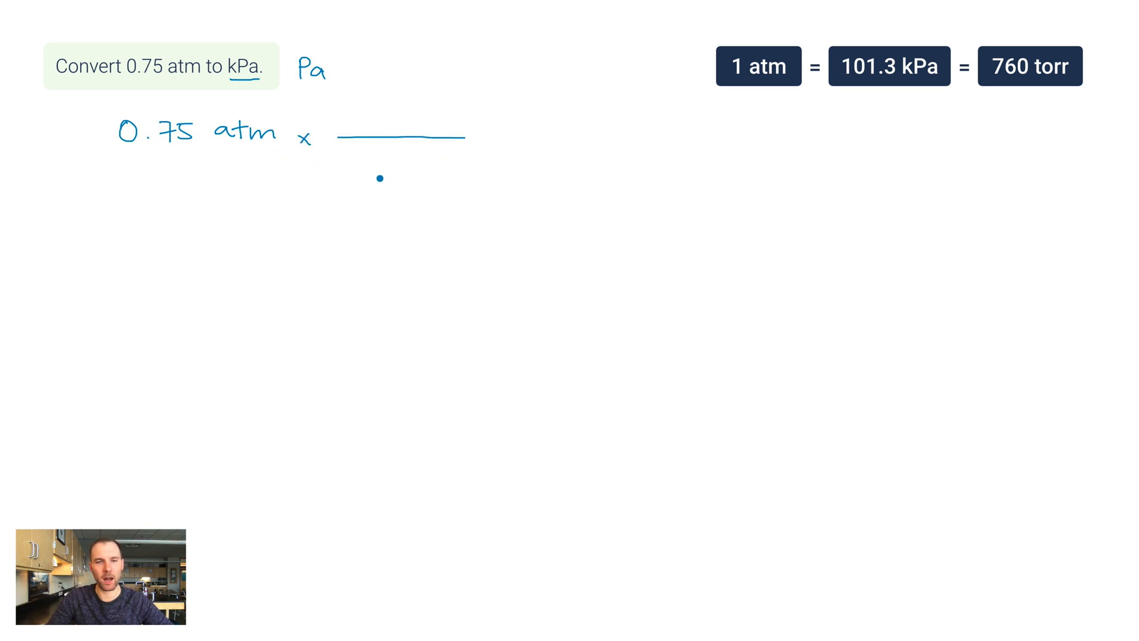
pyautogui.write('atm')
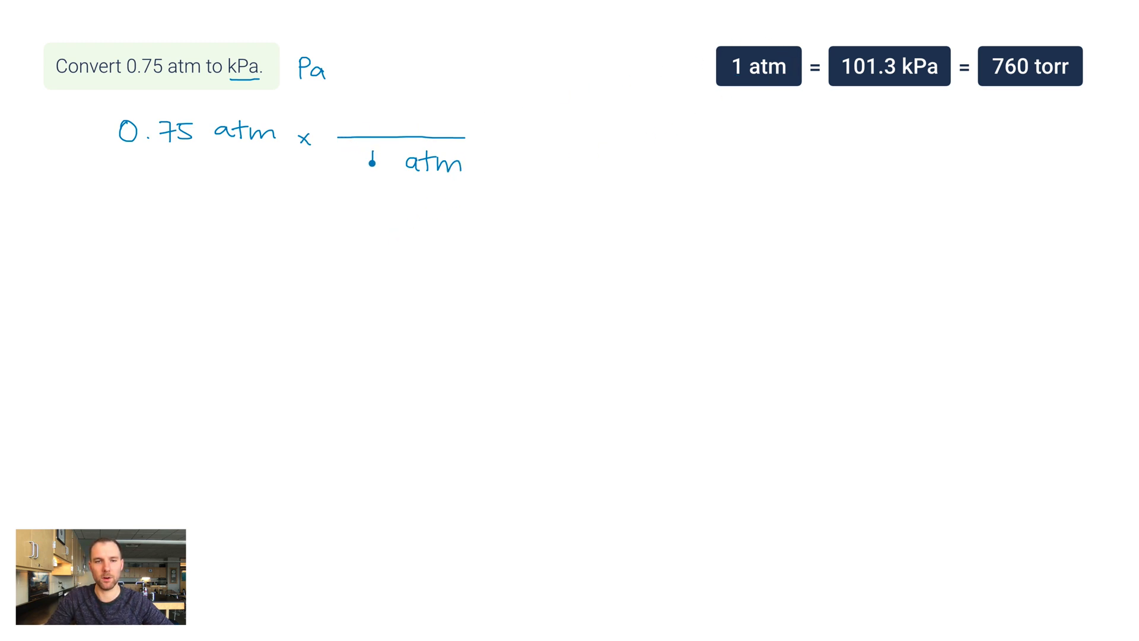
pyautogui.write('1')
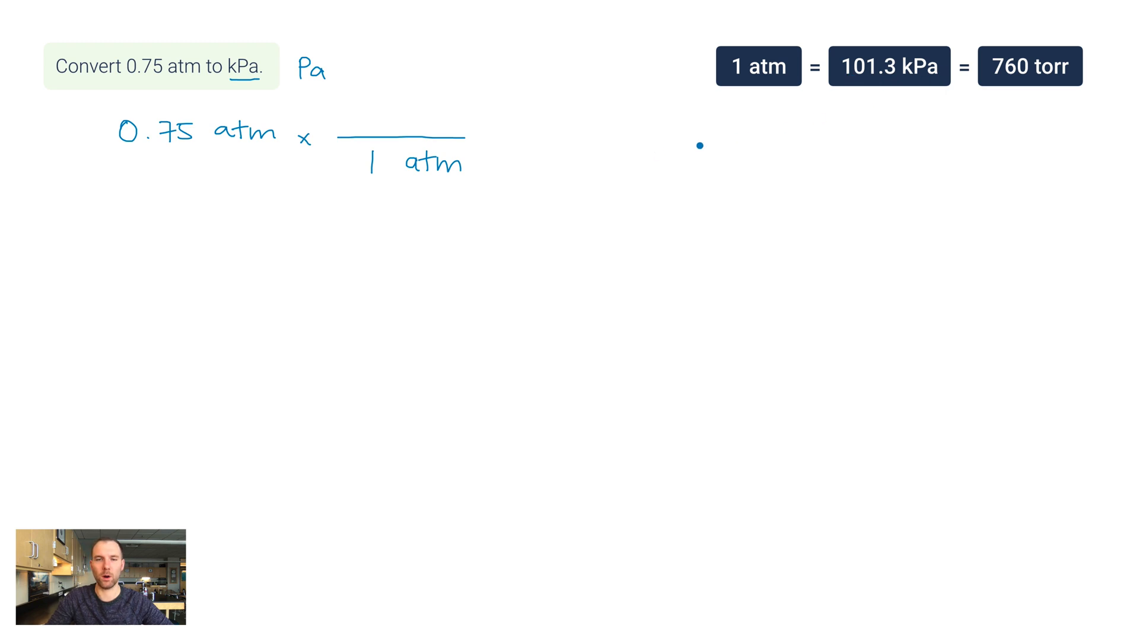
pyautogui.write('101.')
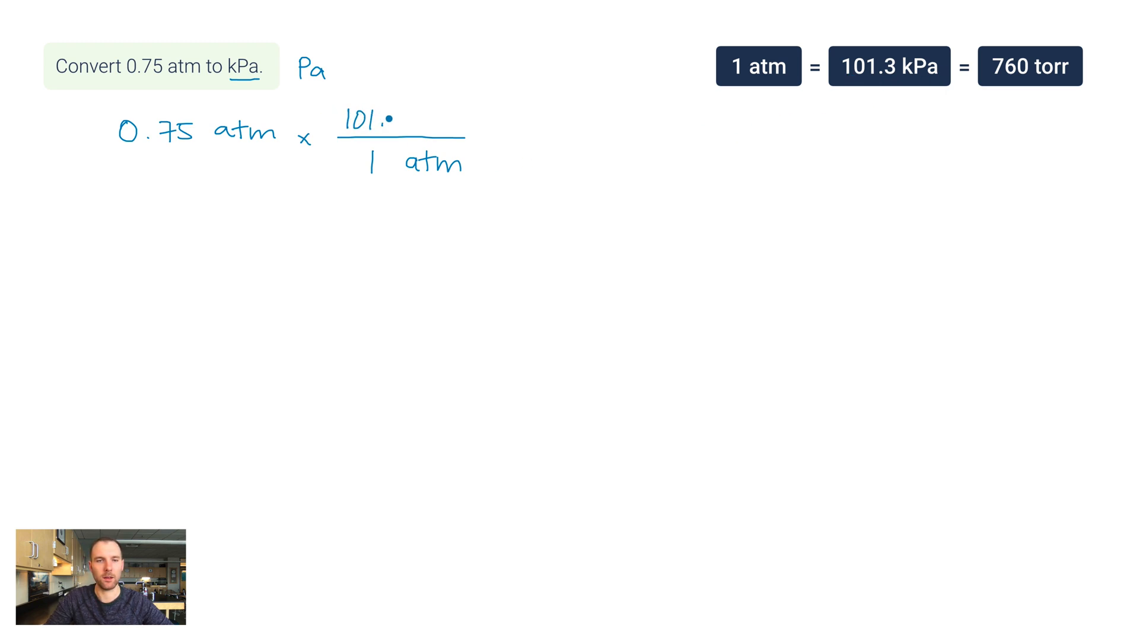
pyautogui.write('.3 kPa')
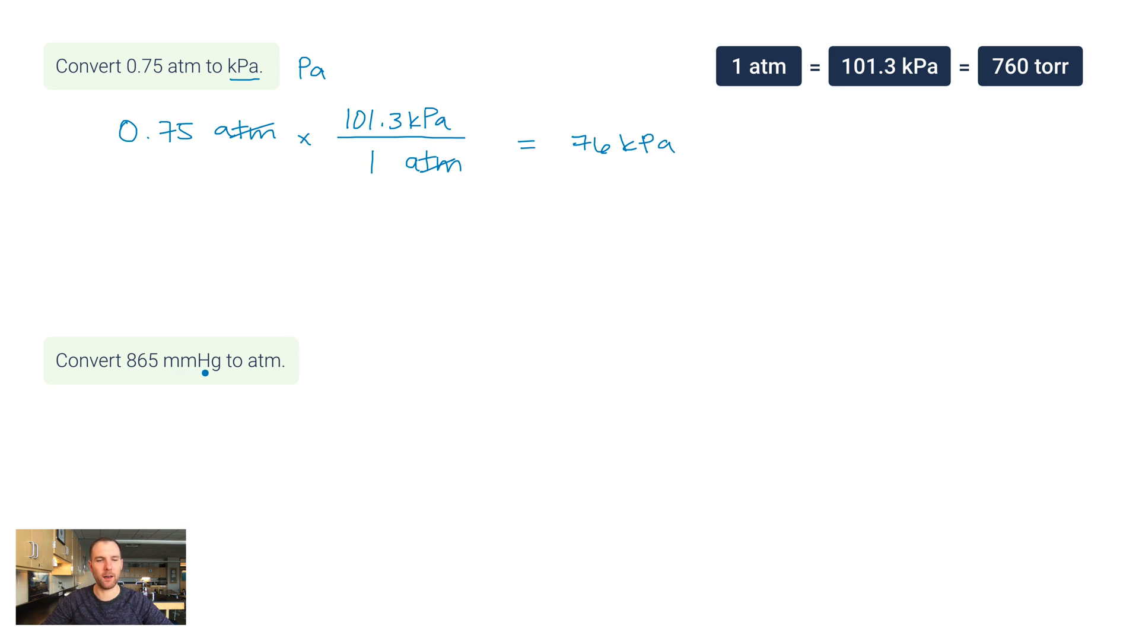
pyautogui.moveTo(266, 375)
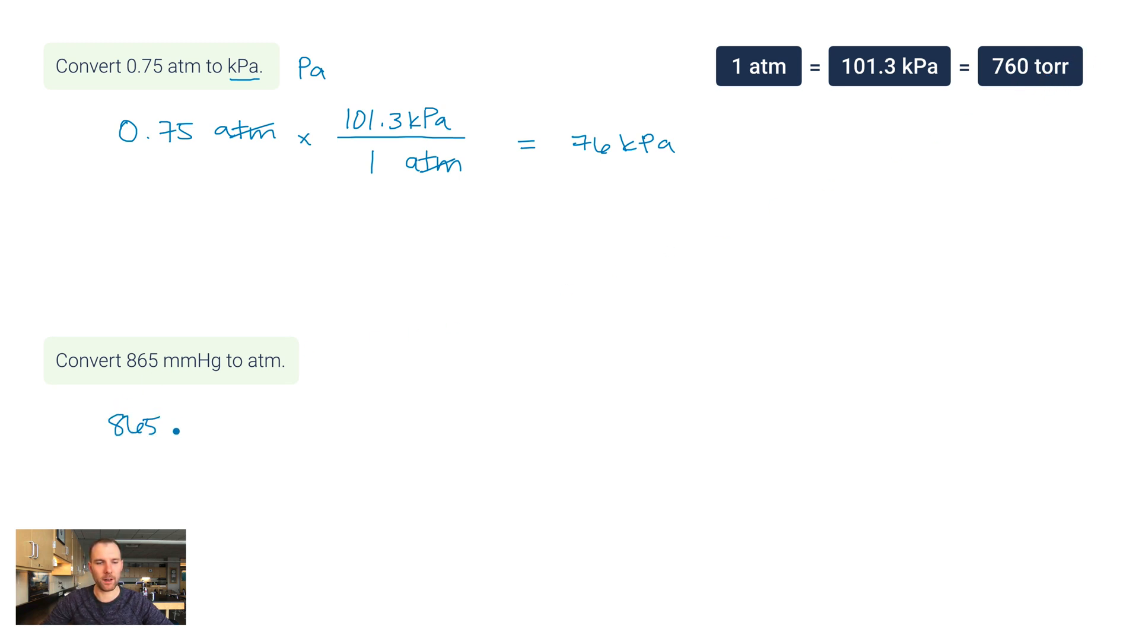
# Write 865 mmHg × 1 atm / 760 mmHg and begin the answer 1.1
pyautogui.write('mmHg x')
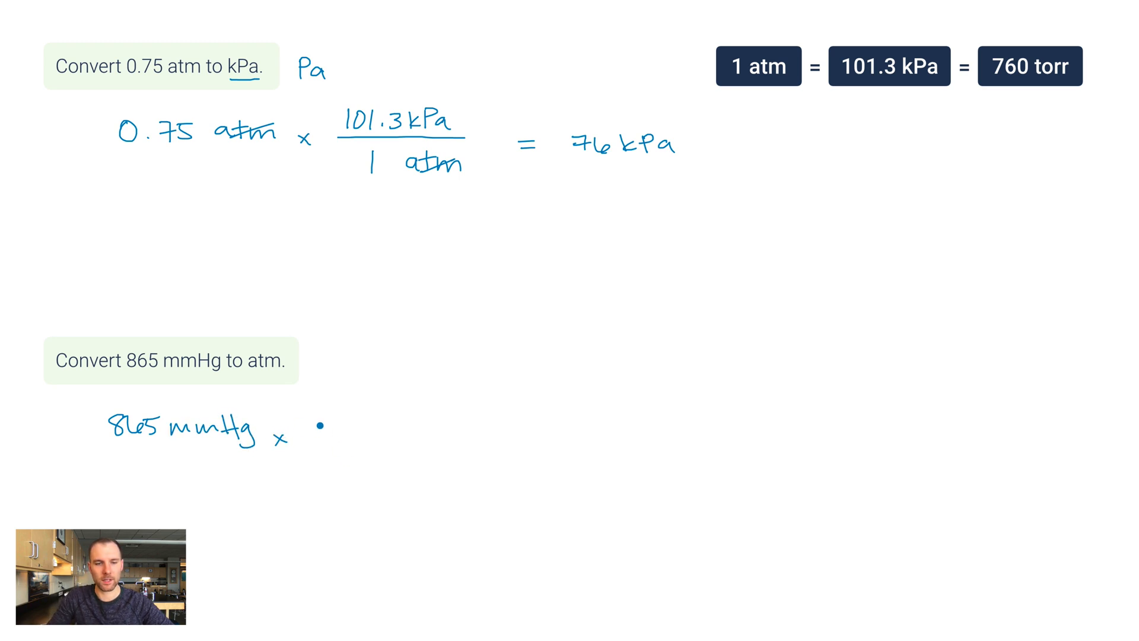
pyautogui.moveTo(308, 436); pyautogui.dragTo(447, 433)
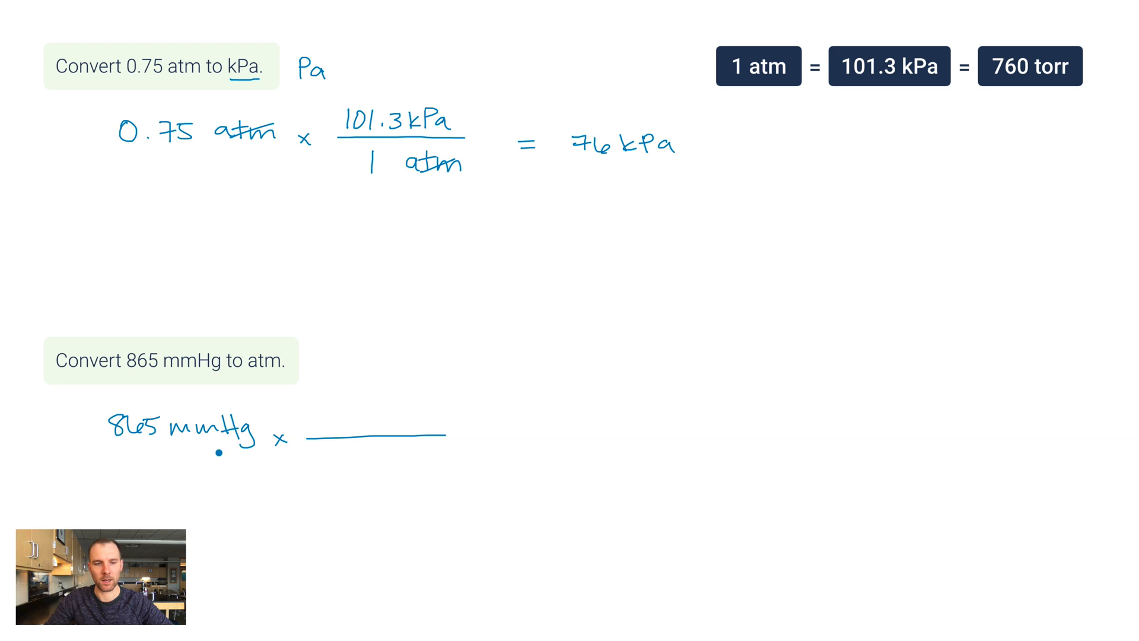
pyautogui.write('760 mmHg')
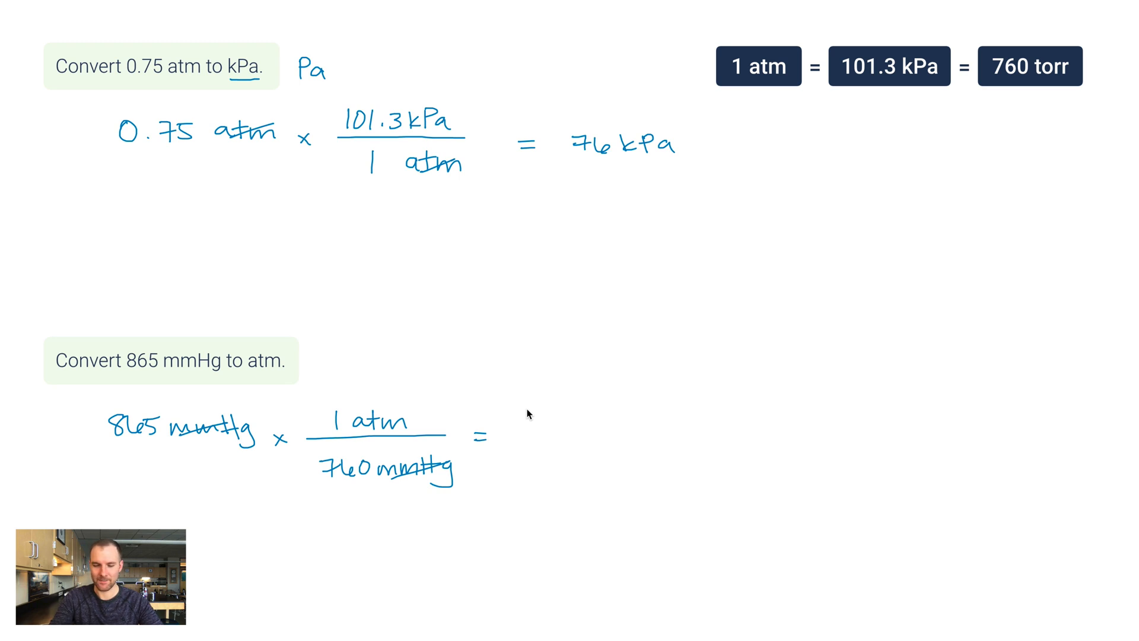
pyautogui.click(529, 464)
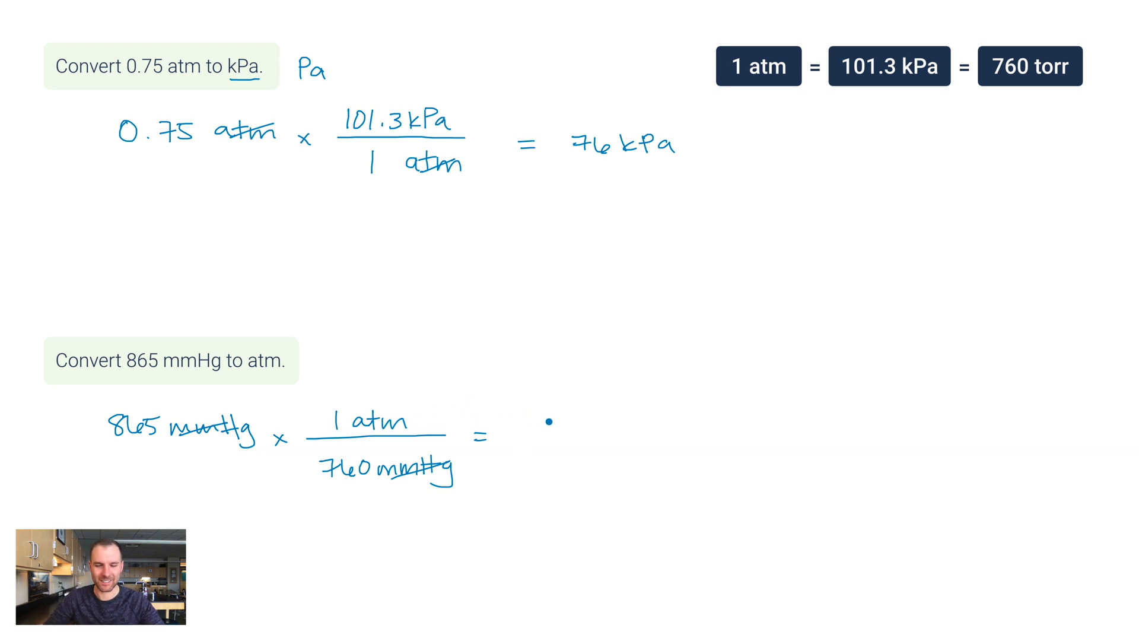
pyautogui.write('1.1')
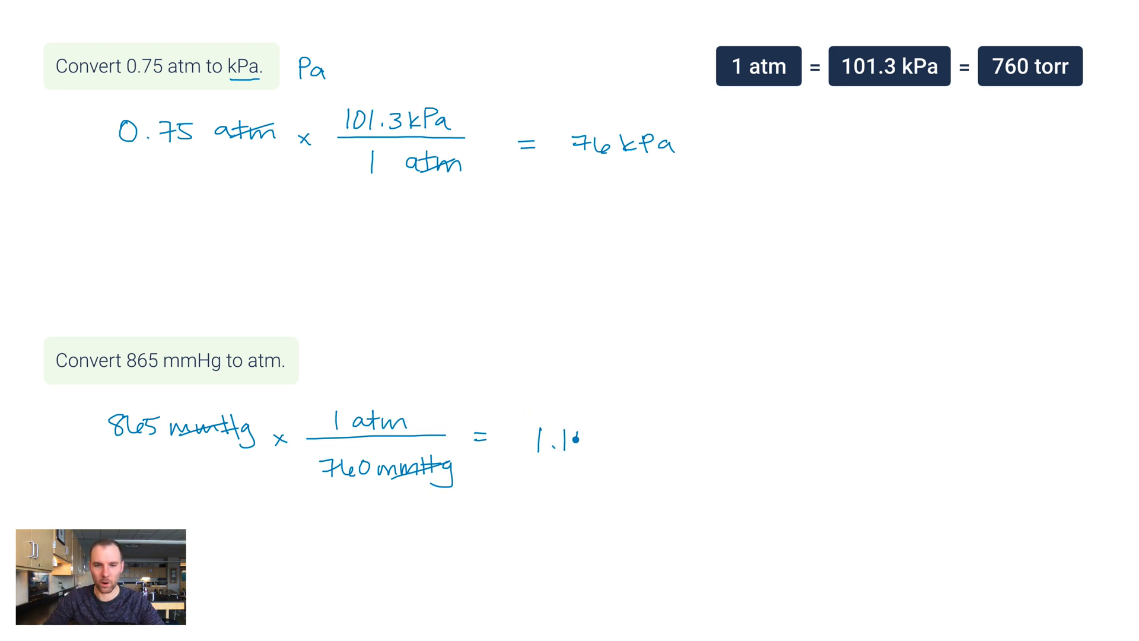